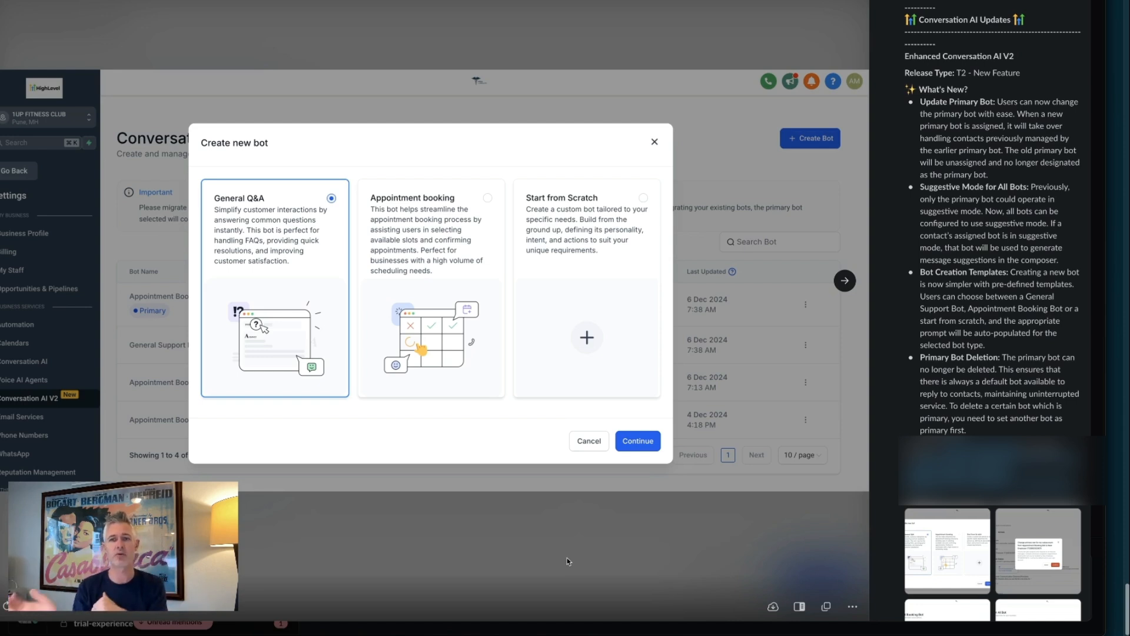
{"action": "mouse_move", "coordinate": [791, 420]}
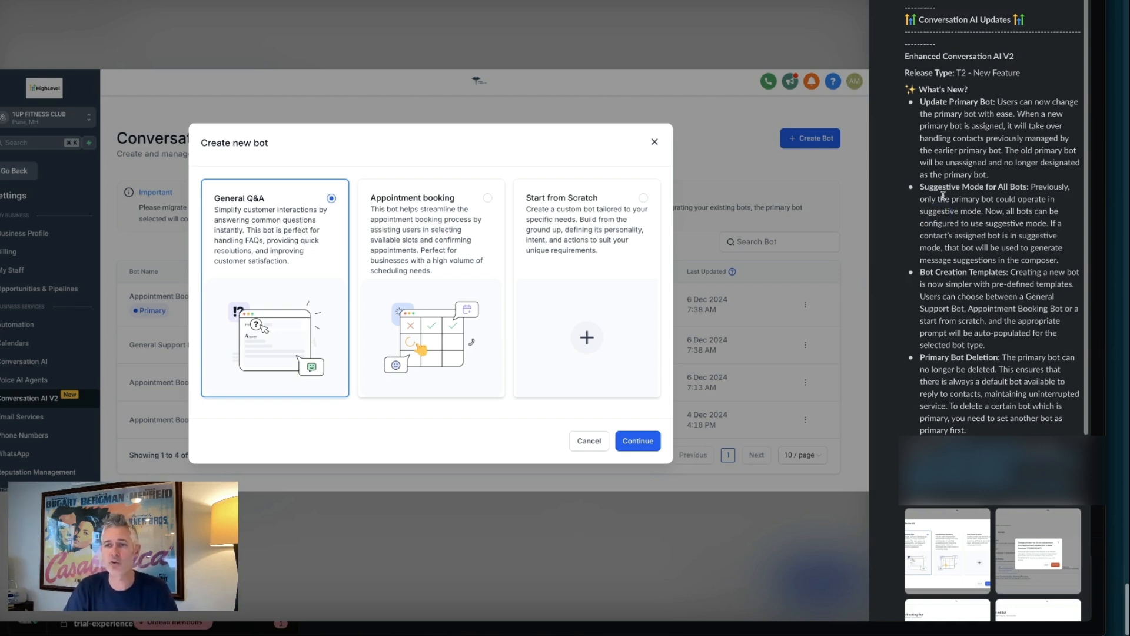
{"action": "mouse_move", "coordinate": [988, 198]}
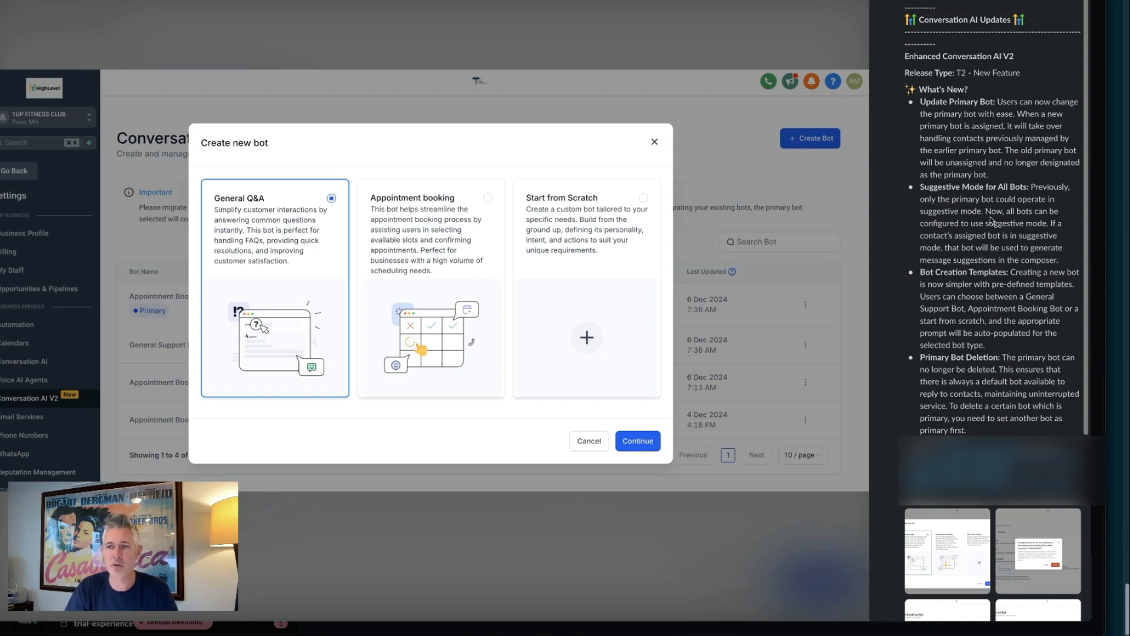
{"action": "mouse_move", "coordinate": [995, 215]}
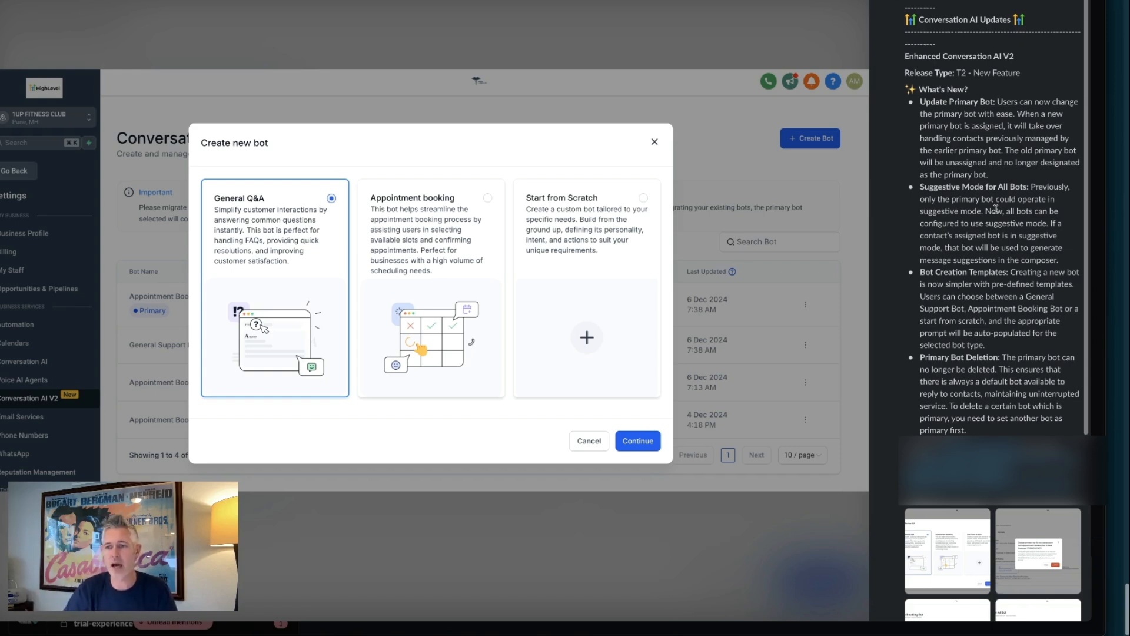
{"action": "mouse_move", "coordinate": [1057, 279]}
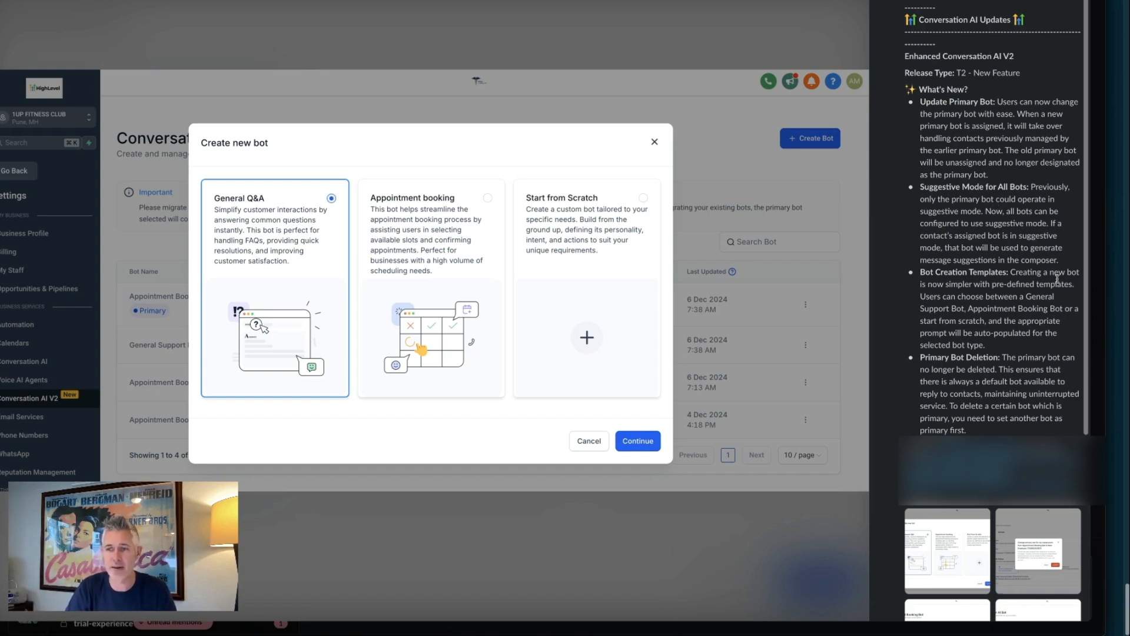
{"action": "mouse_move", "coordinate": [1056, 279]}
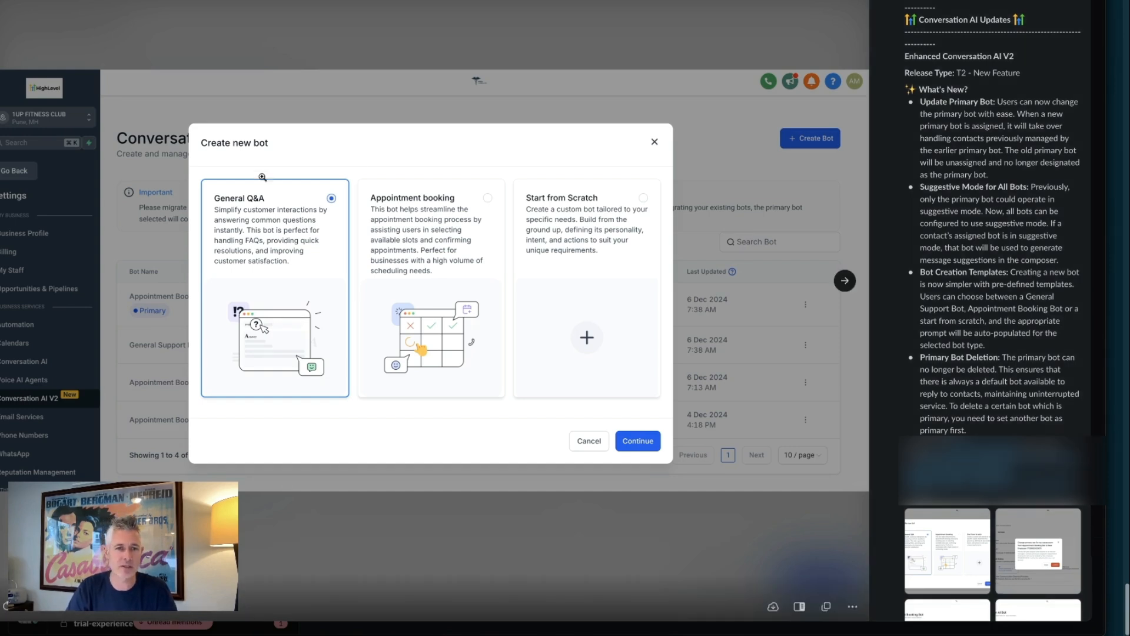
{"action": "mouse_move", "coordinate": [407, 228]}
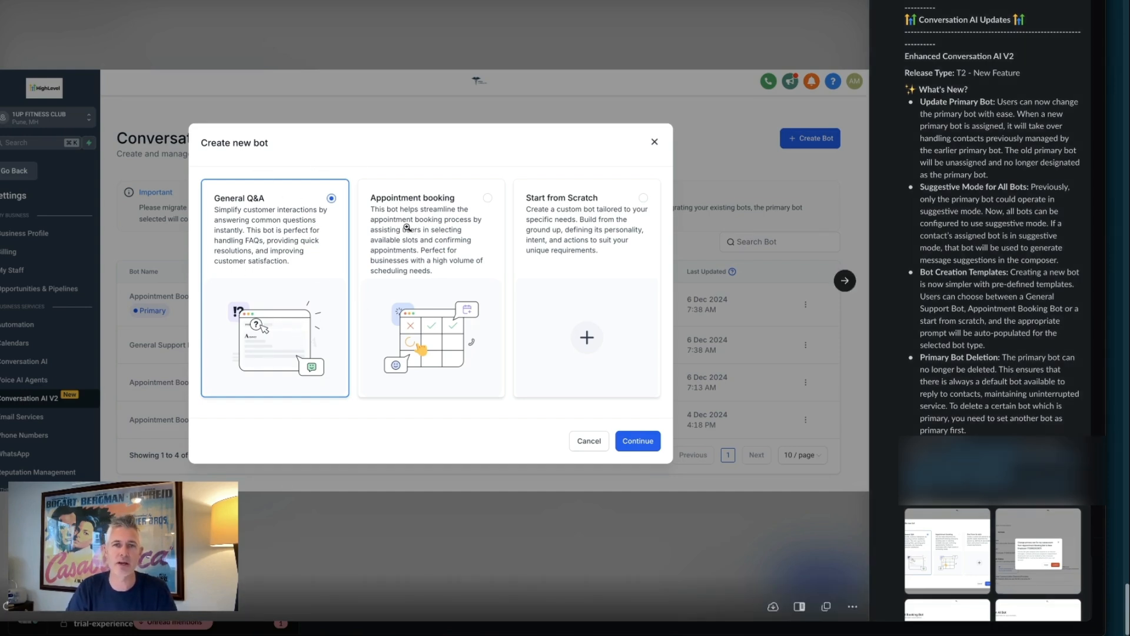
{"action": "mouse_move", "coordinate": [265, 178]}
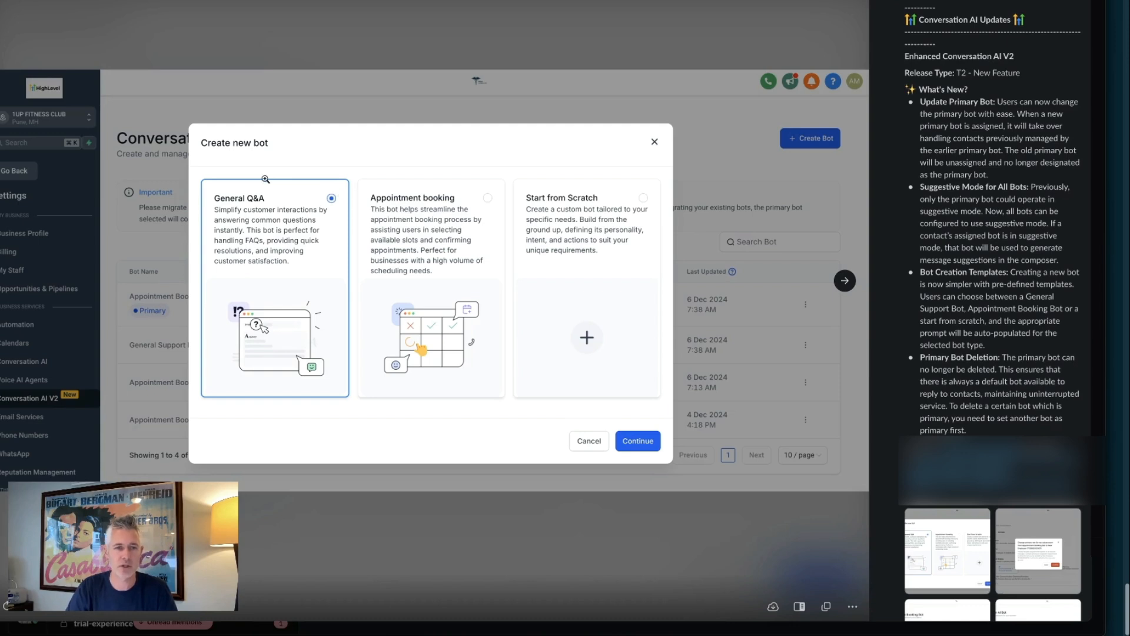
{"action": "mouse_move", "coordinate": [531, 210]}
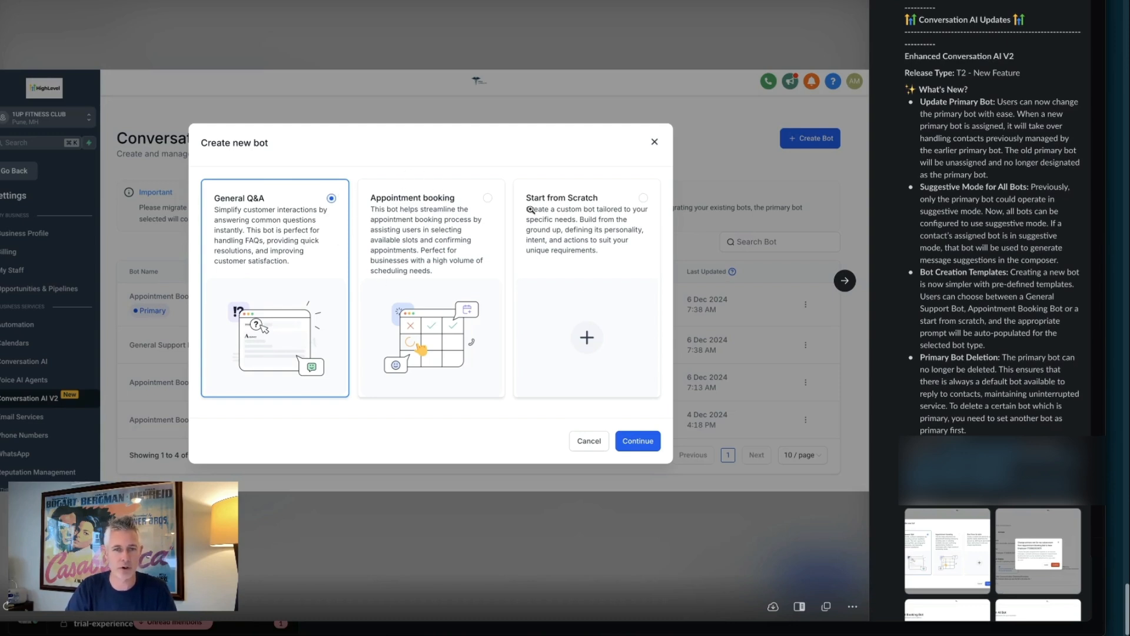
{"action": "mouse_move", "coordinate": [611, 230]}
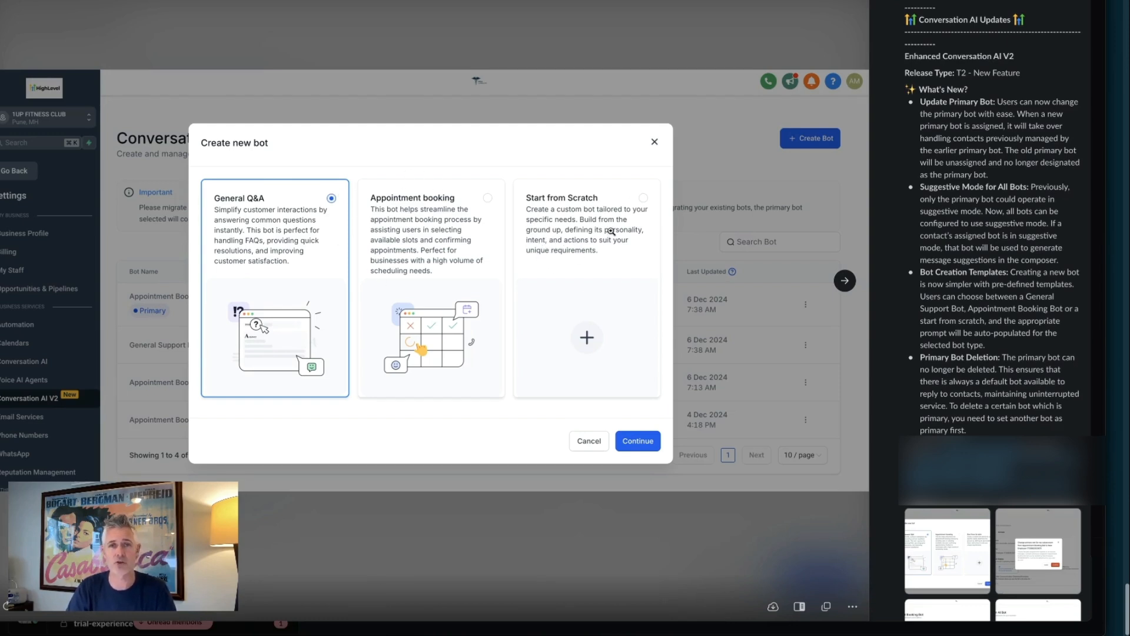
{"action": "mouse_move", "coordinate": [680, 241]}
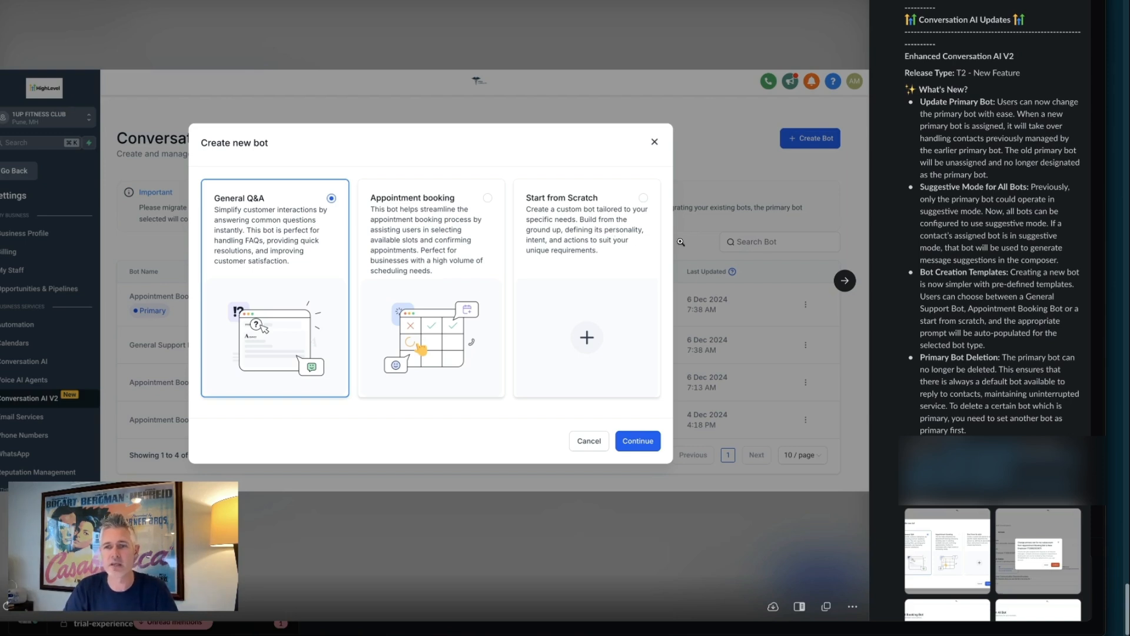
{"action": "mouse_move", "coordinate": [844, 280]}
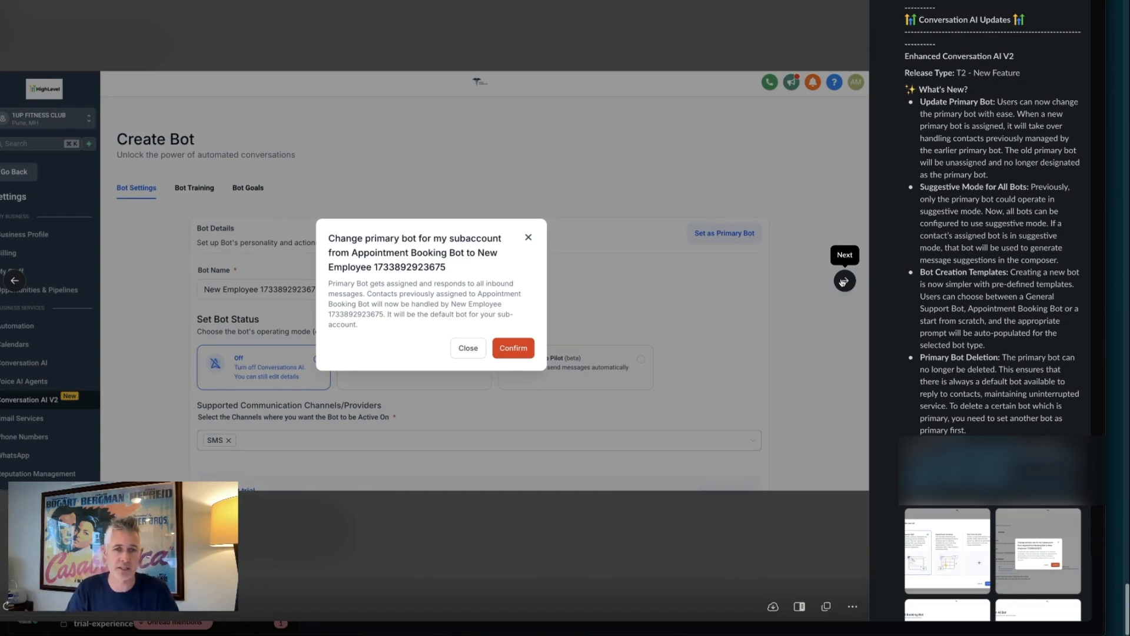
Advance to the Appointment Booking Bot settings screenshot showing Suggestive mode and its channels.
{"action": "left_click", "coordinate": [467, 348]}
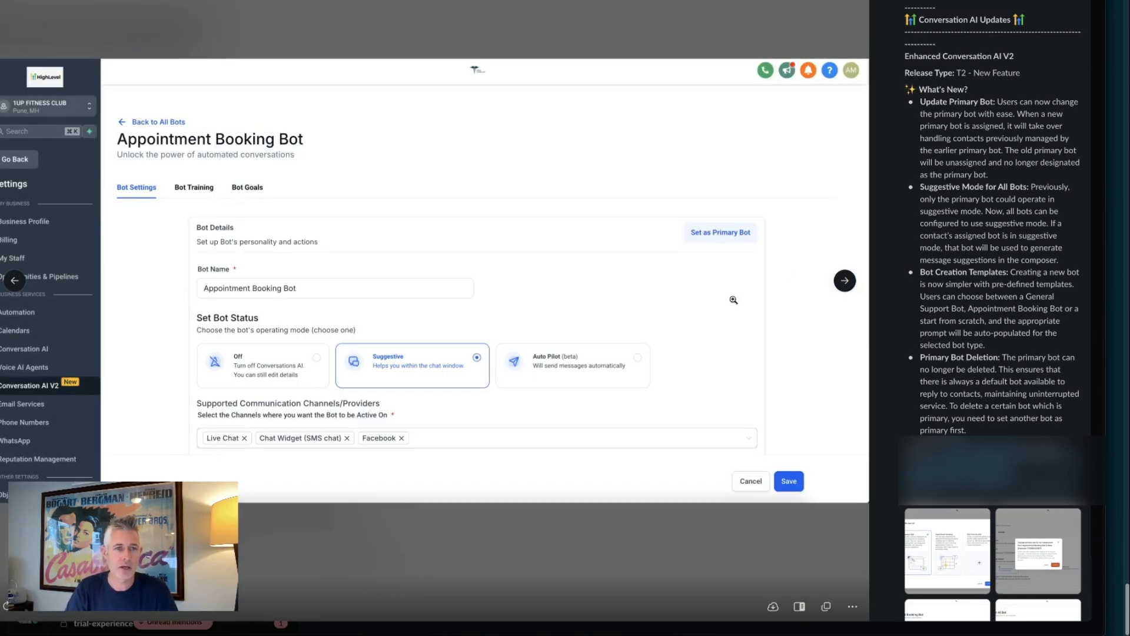
{"action": "mouse_move", "coordinate": [174, 270]}
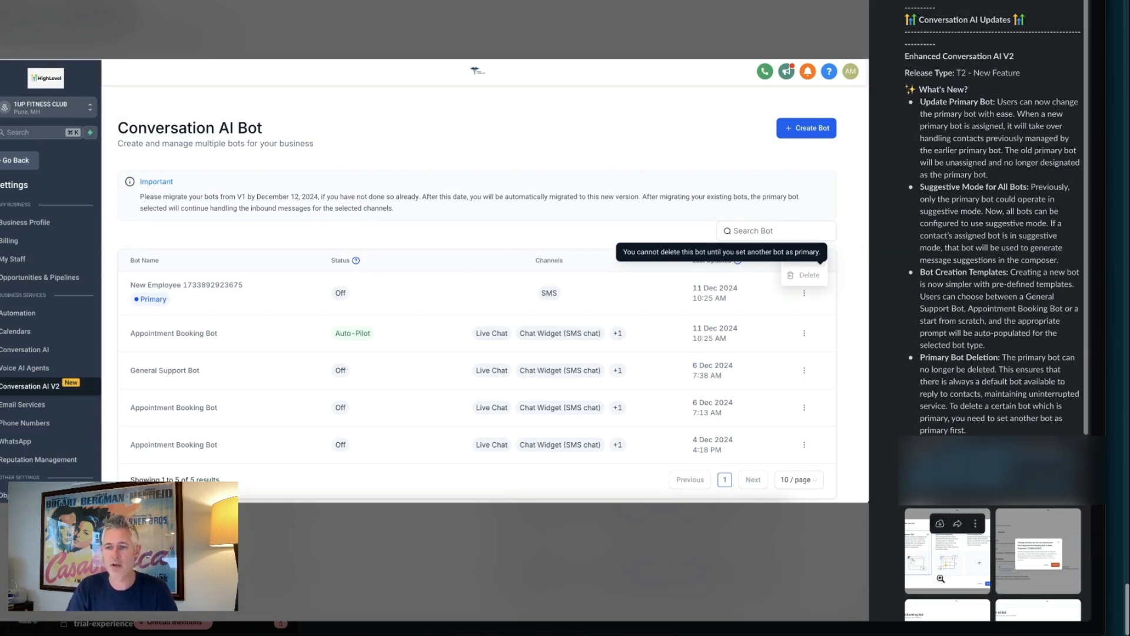
Return to the Create new bot screenshot with General Q&A, Appointment booking and Scratch templates.
{"action": "left_click", "coordinate": [806, 127]}
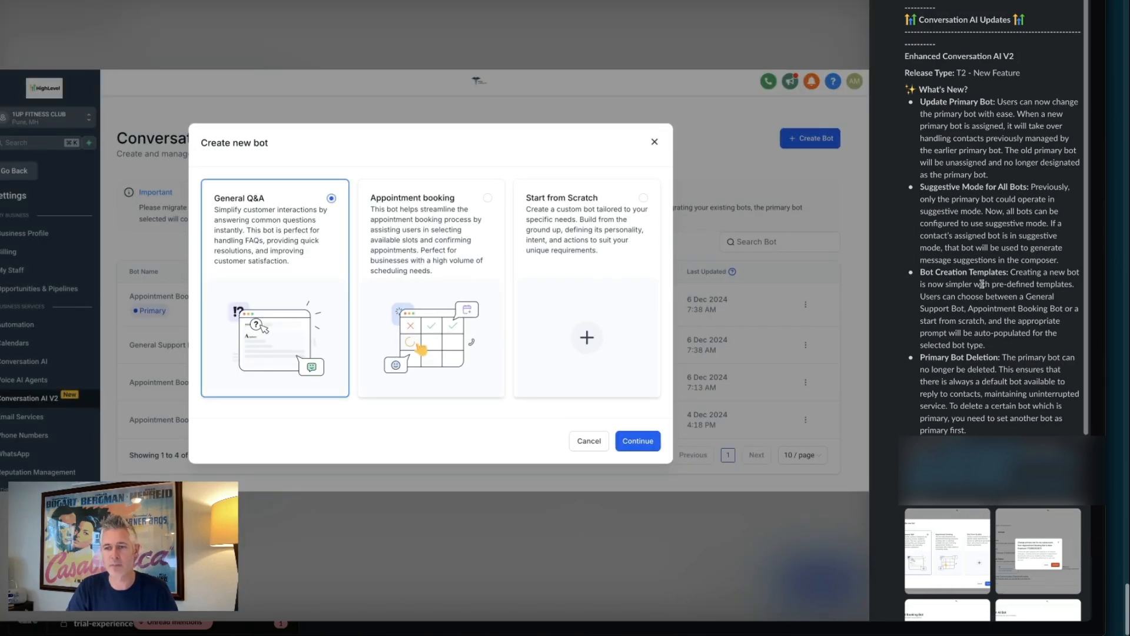
{"action": "scroll", "scroll_direction": "down", "scroll_amount": 3}
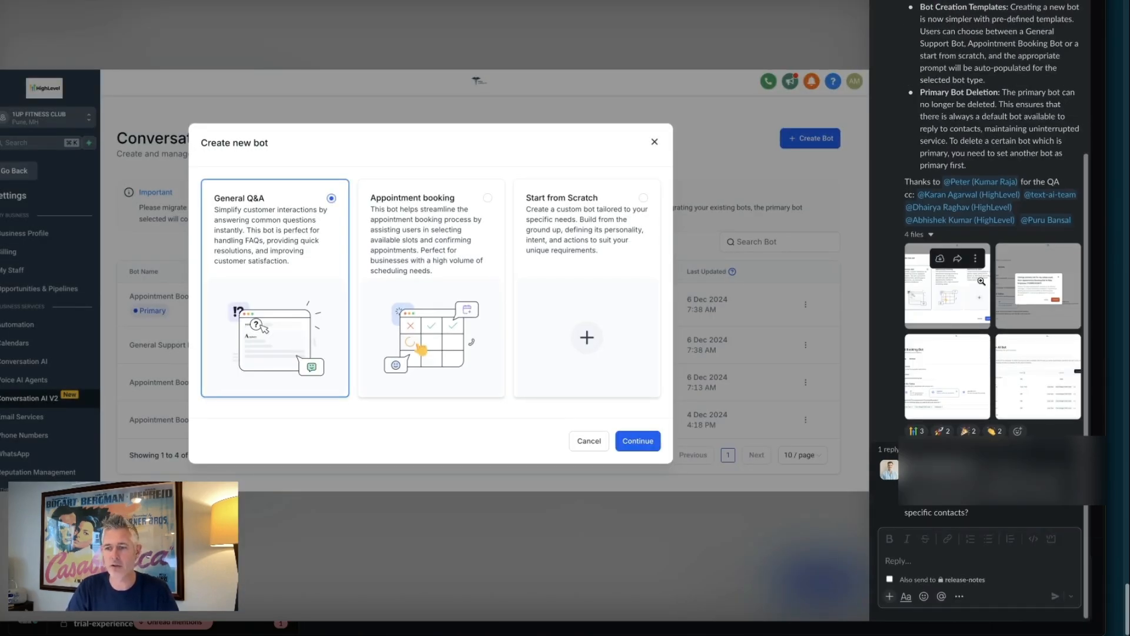
{"action": "scroll", "scroll_direction": "up", "scroll_amount": 3}
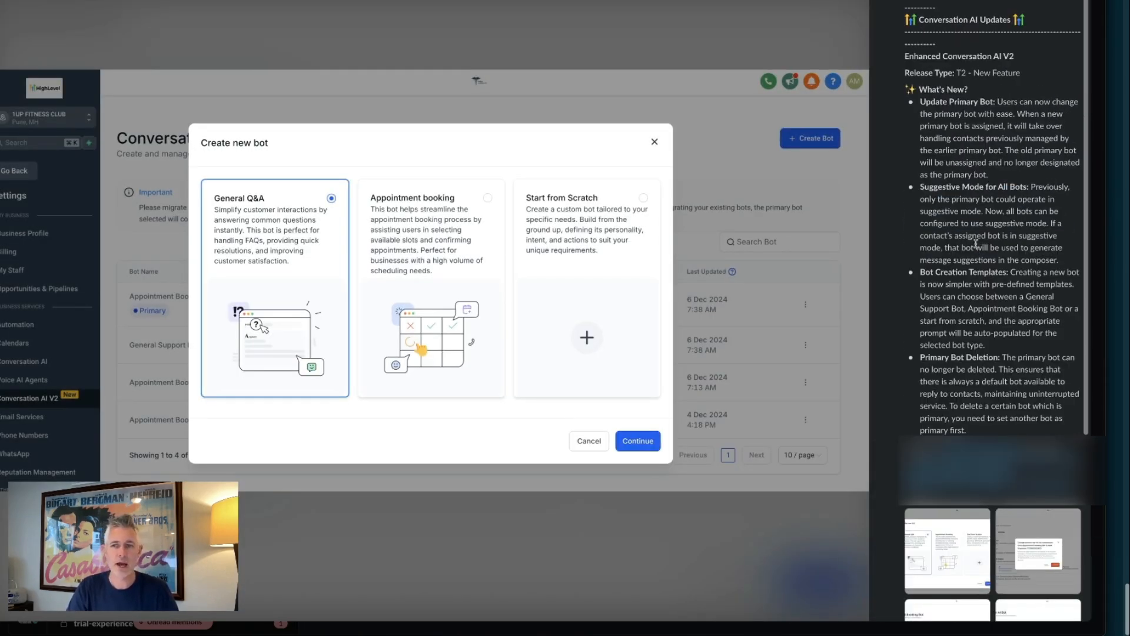